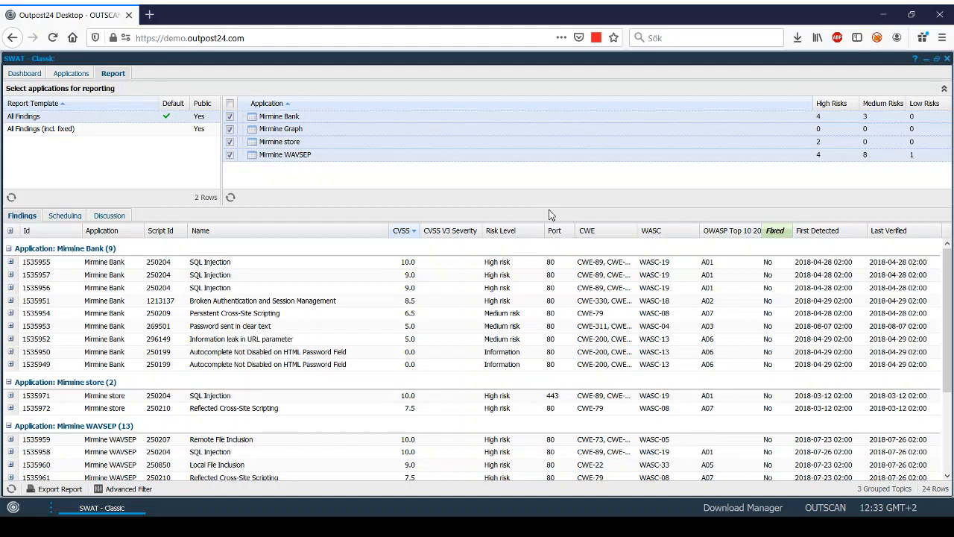
{"action": "mouse_move", "coordinate": [346, 269]}
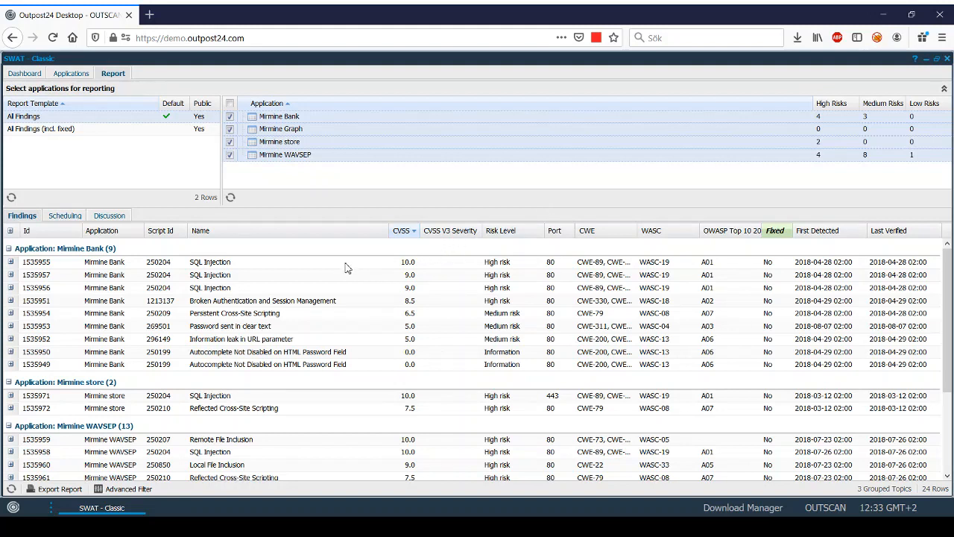
Step: Show the action menu for the first Mimmine Bank SQL Injection finding
{"action": "right_click", "coordinate": [209, 262]}
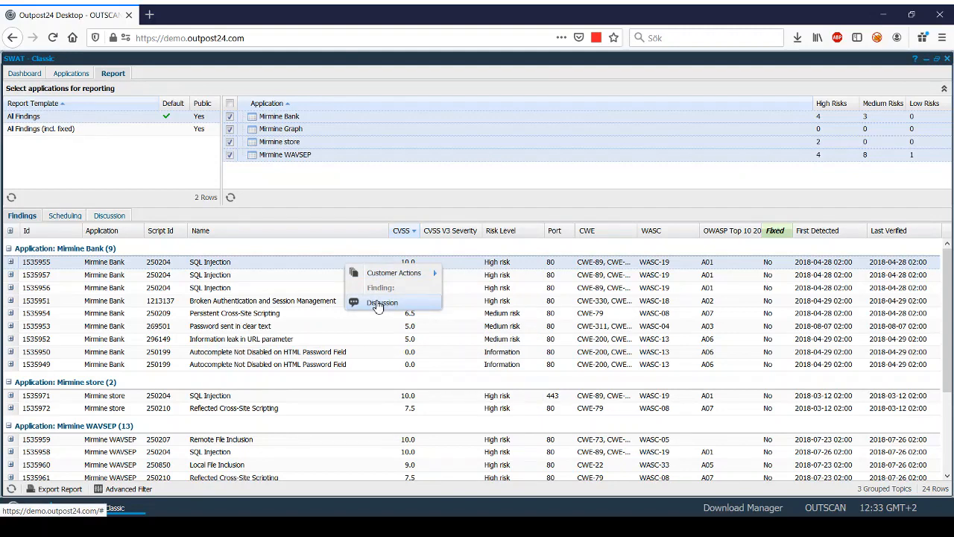
Step: Show the Discussion threads for the SQL Injection finding
{"action": "left_click", "coordinate": [382, 302]}
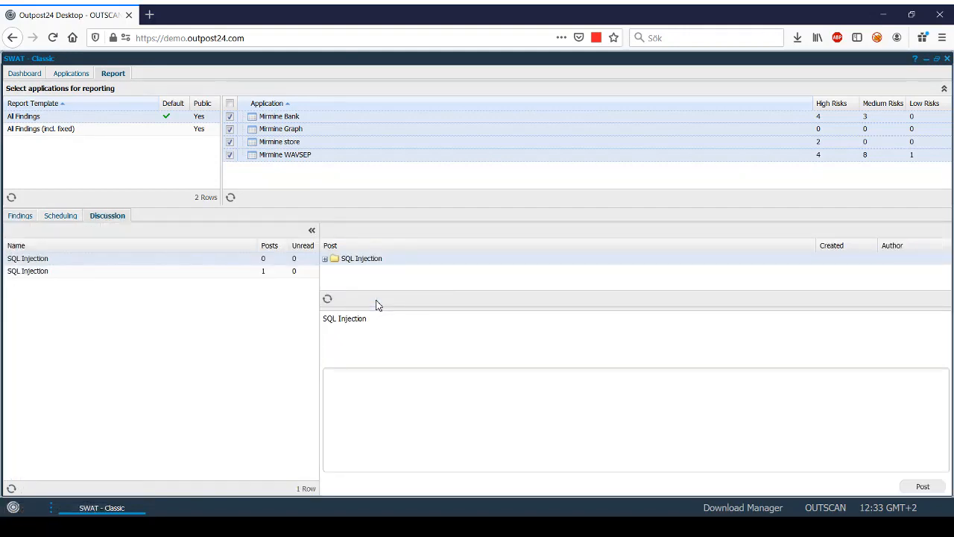
{"action": "mouse_move", "coordinate": [129, 245]}
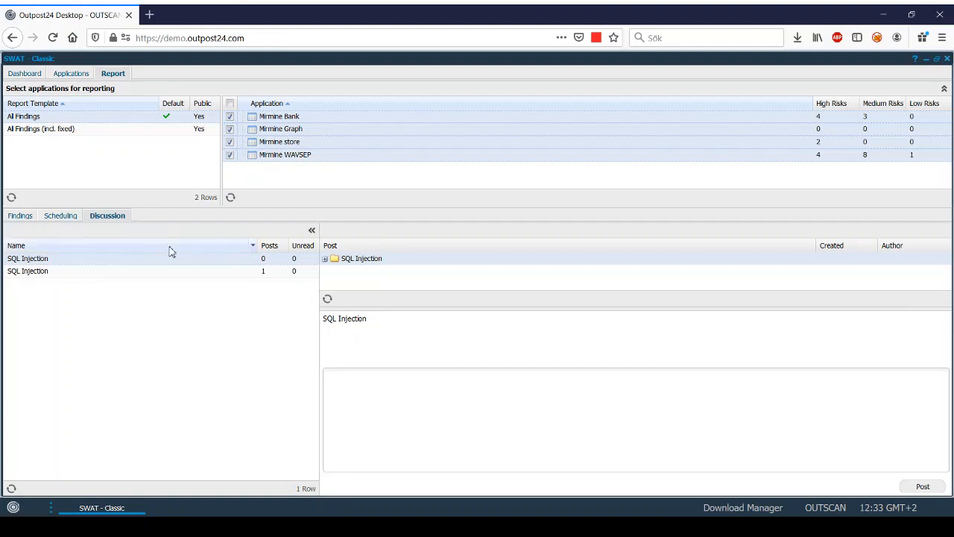
{"action": "mouse_move", "coordinate": [176, 265]}
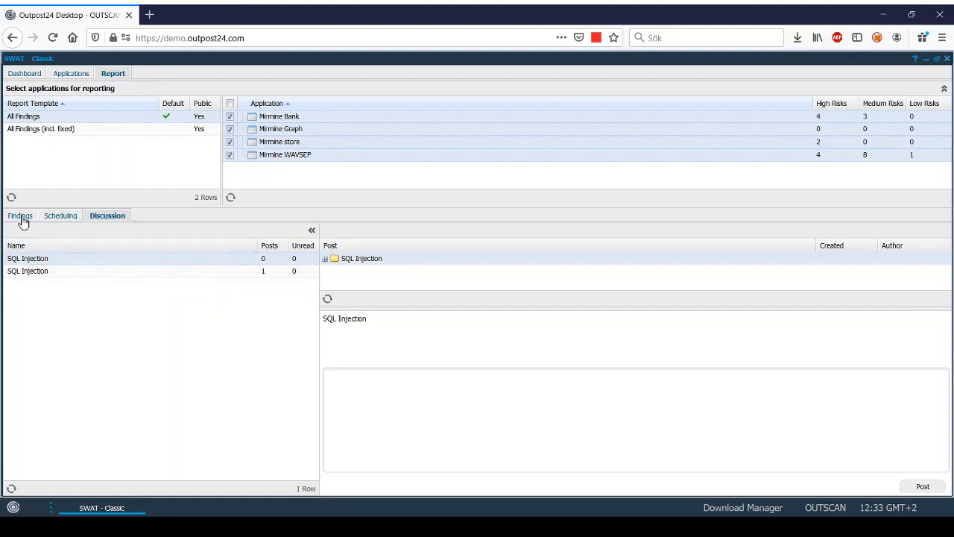
Step: Return to Findings and request verification of the SQL Injection finding via Customer Actions
{"action": "left_click", "coordinate": [21, 215]}
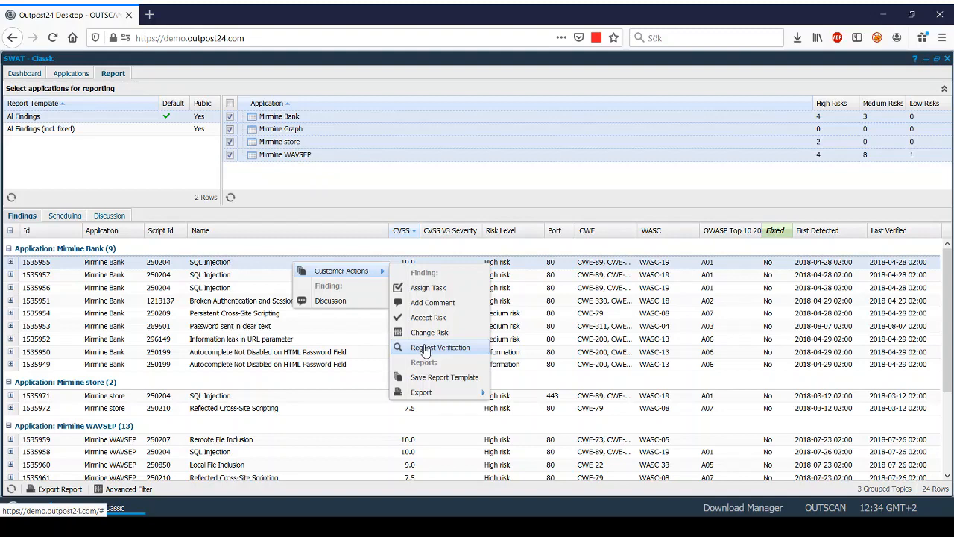
{"action": "left_click", "coordinate": [442, 347]}
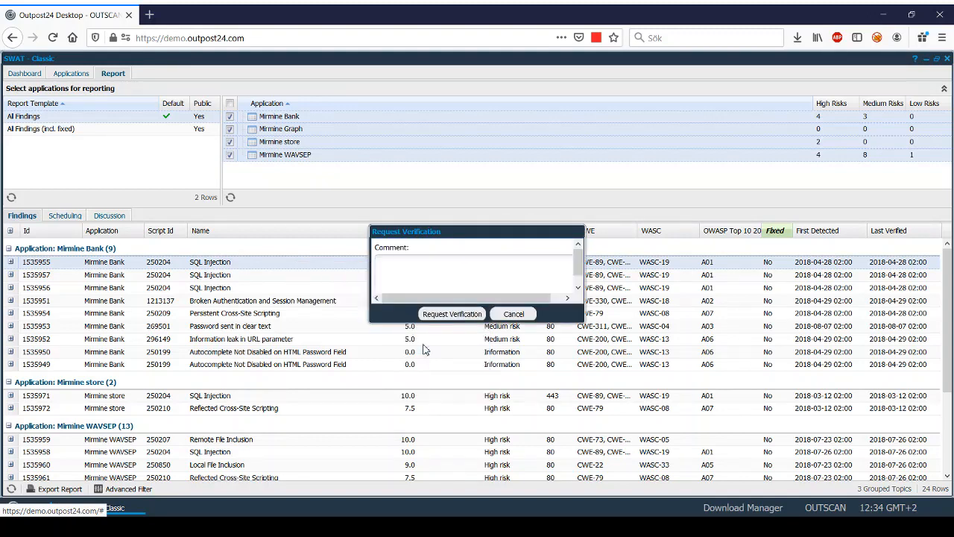